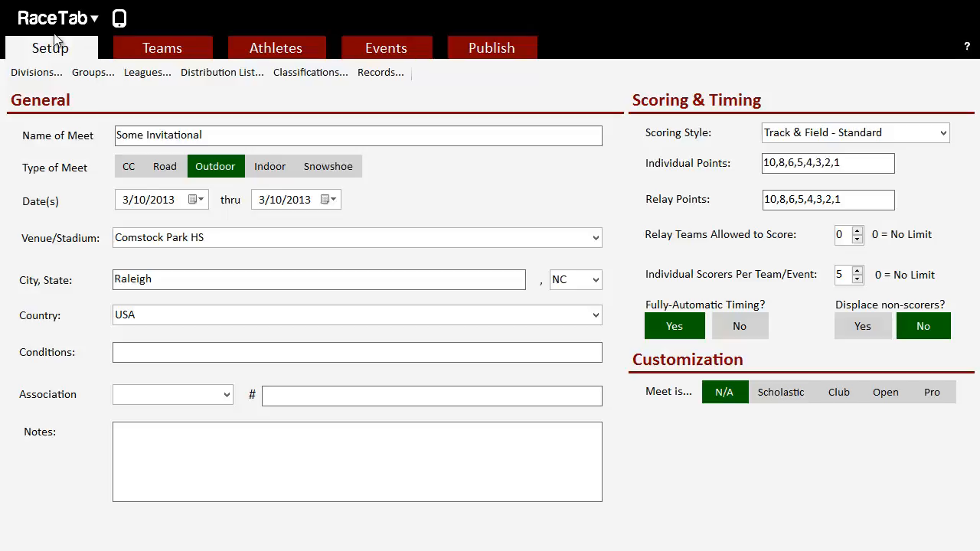
View the empty athlete roster for the meet 'Some Invitational'.
click(276, 48)
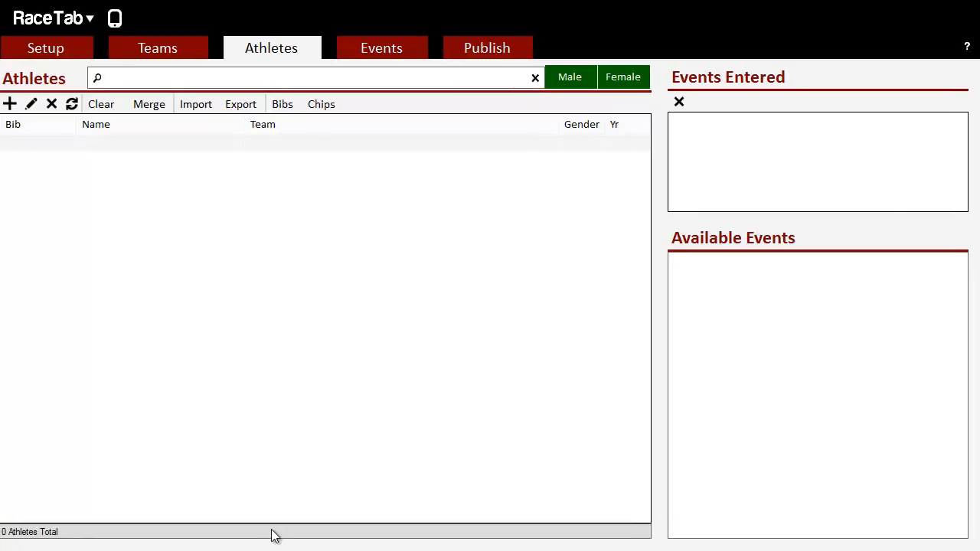
mouse_move(300, 518)
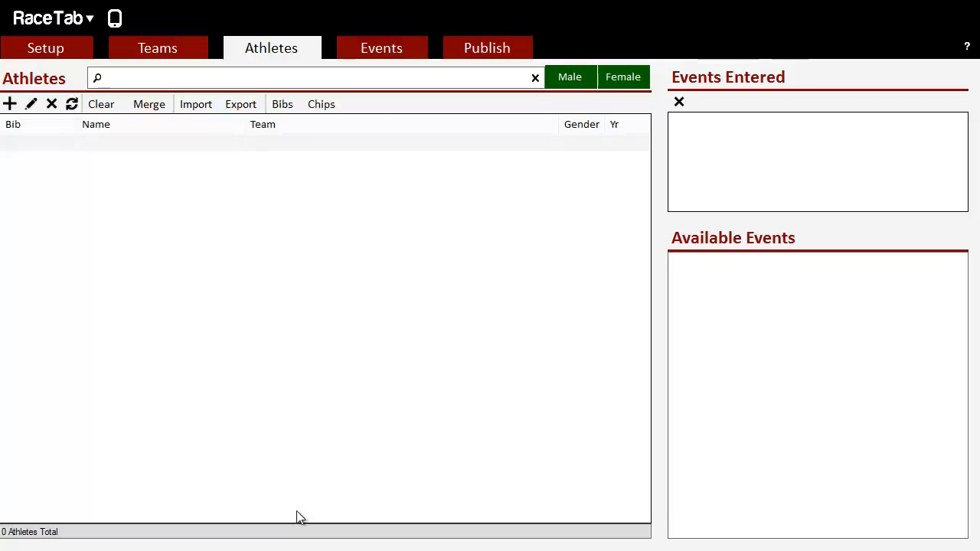
mouse_move(290, 345)
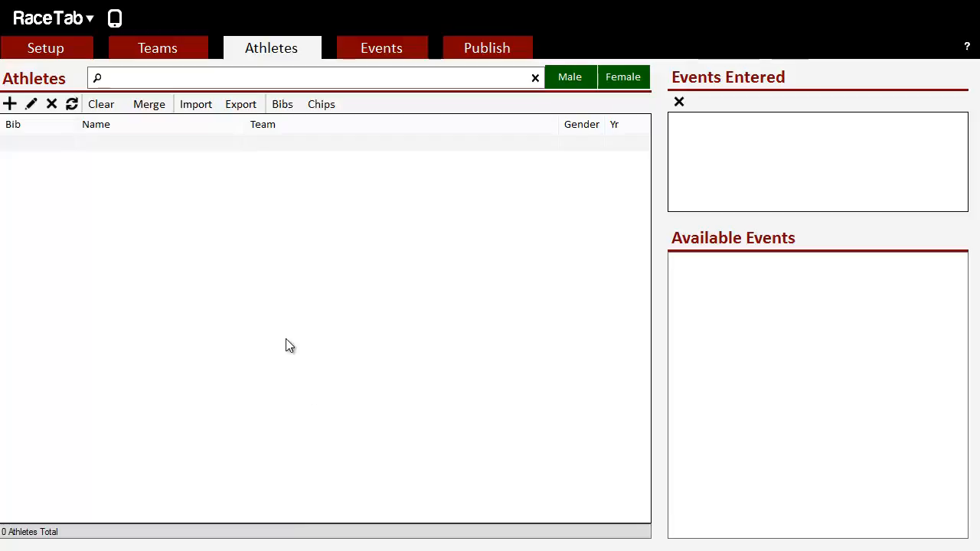
mouse_move(176, 52)
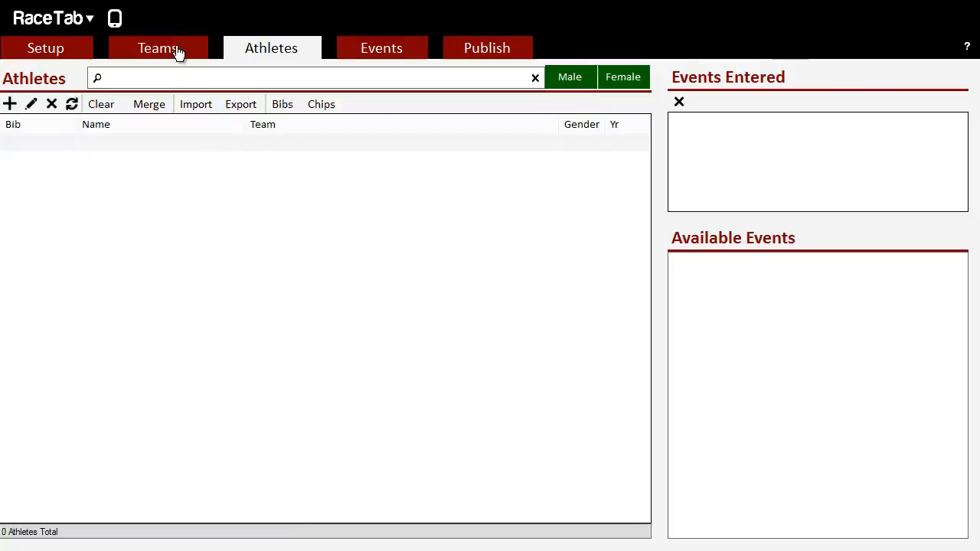
Browse the team import sources, including MileSplit download, then return to the empty team list.
click(156, 47)
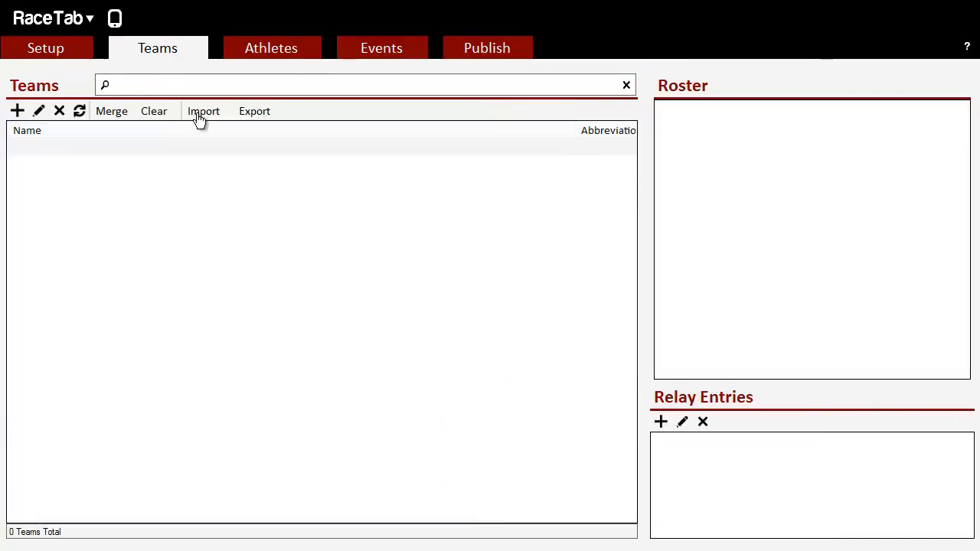
click(203, 111)
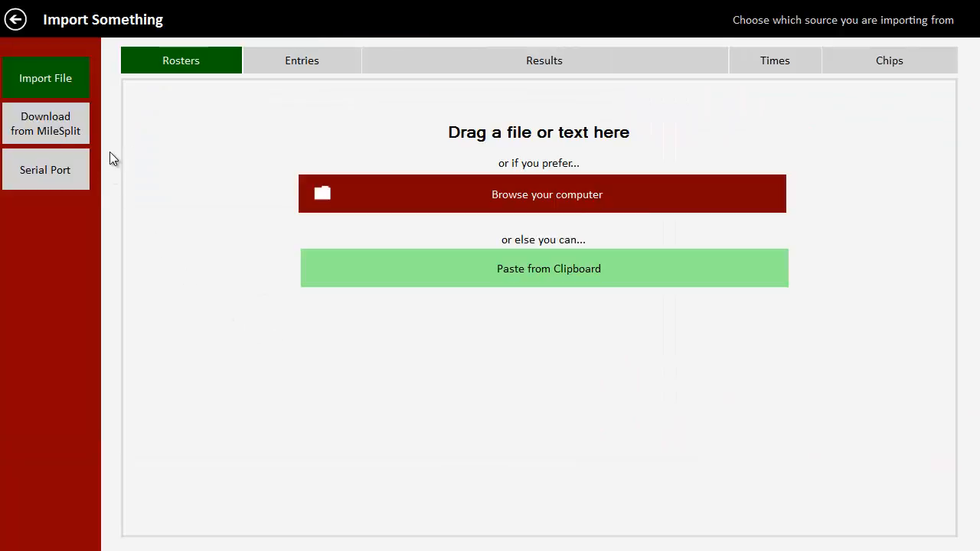
mouse_move(74, 131)
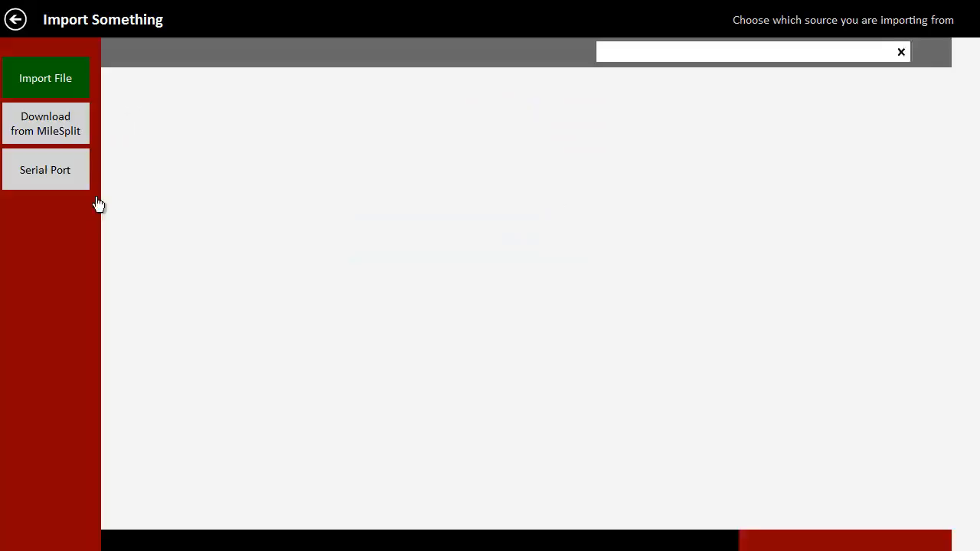
click(46, 122)
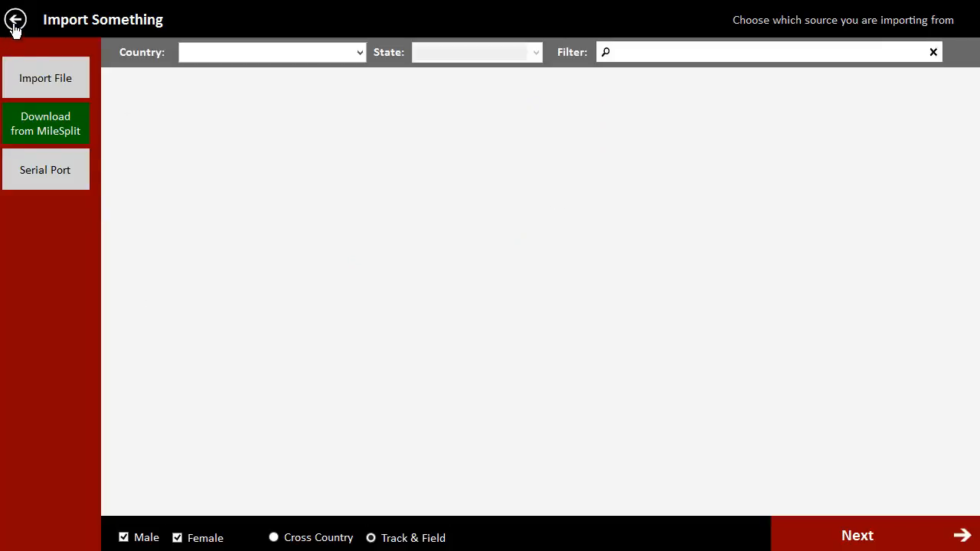
click(16, 18)
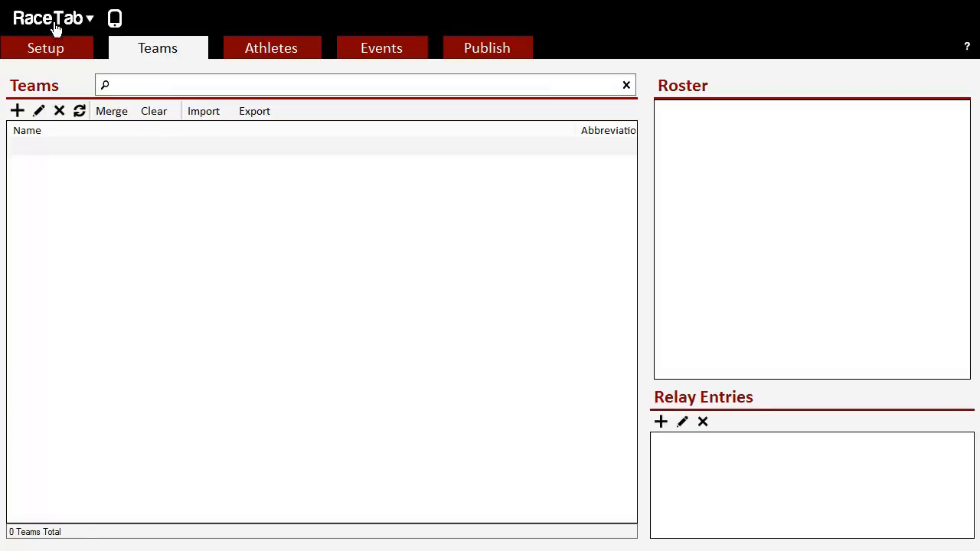
mouse_move(204, 111)
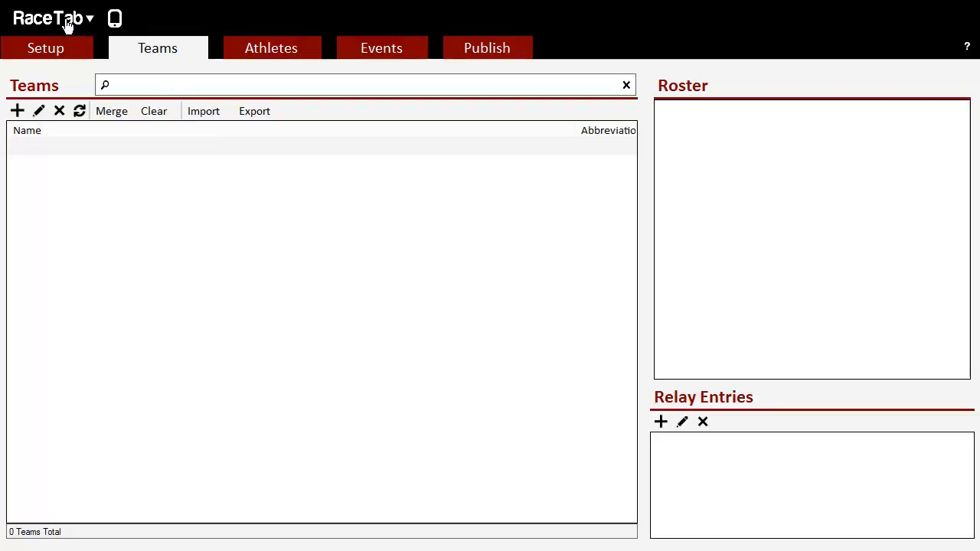
Choose Download from MileSplit as the team import source.
click(202, 110)
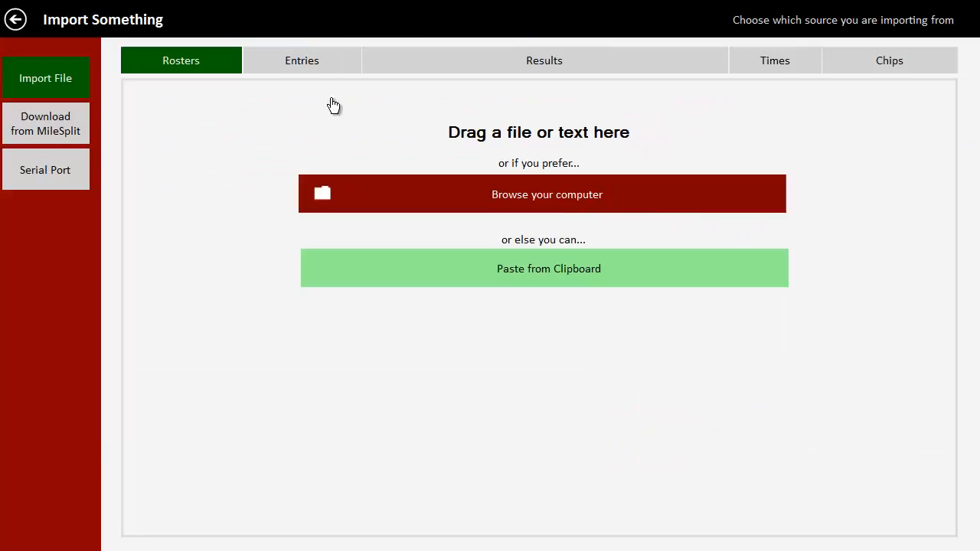
mouse_move(189, 138)
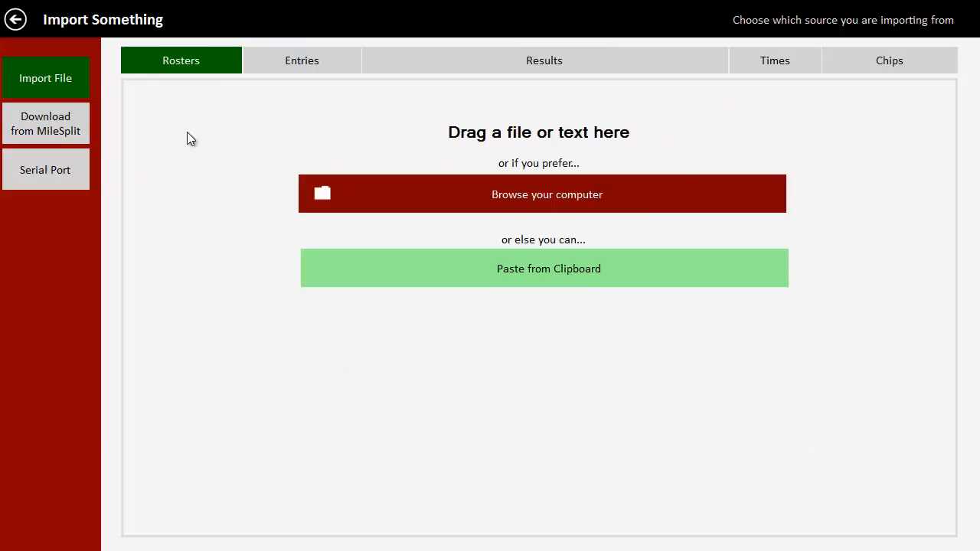
mouse_move(46, 123)
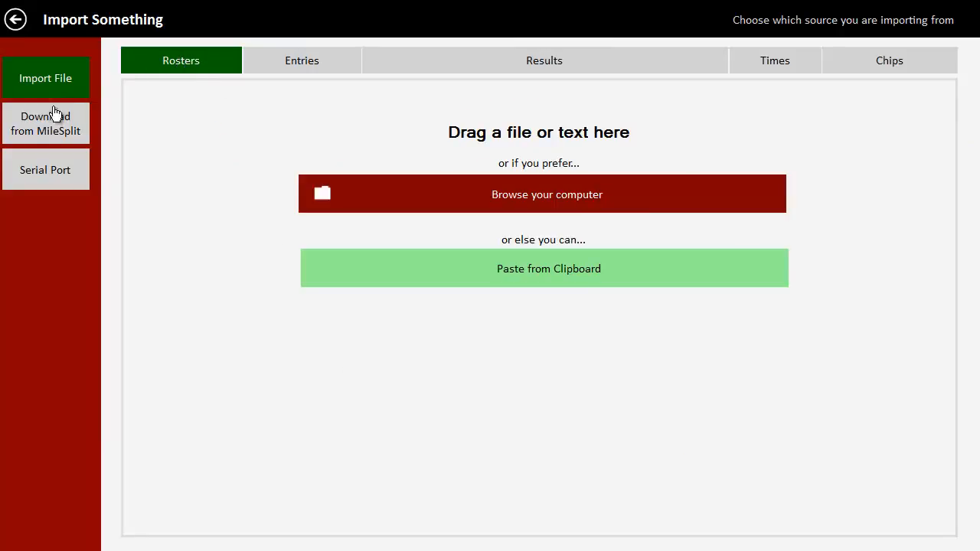
click(46, 123)
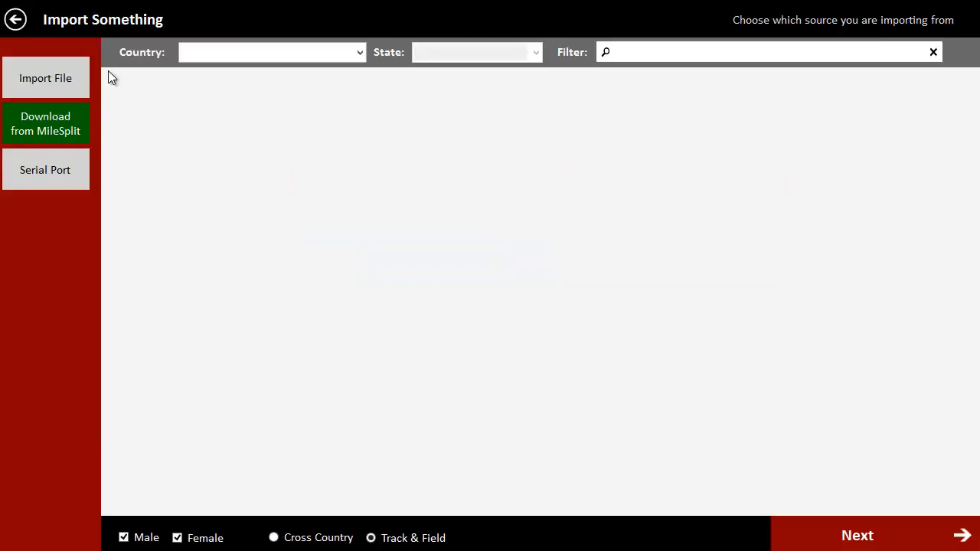
Choose United States as the country, with Florida as the state, to list its schools.
click(270, 52)
text(united st)
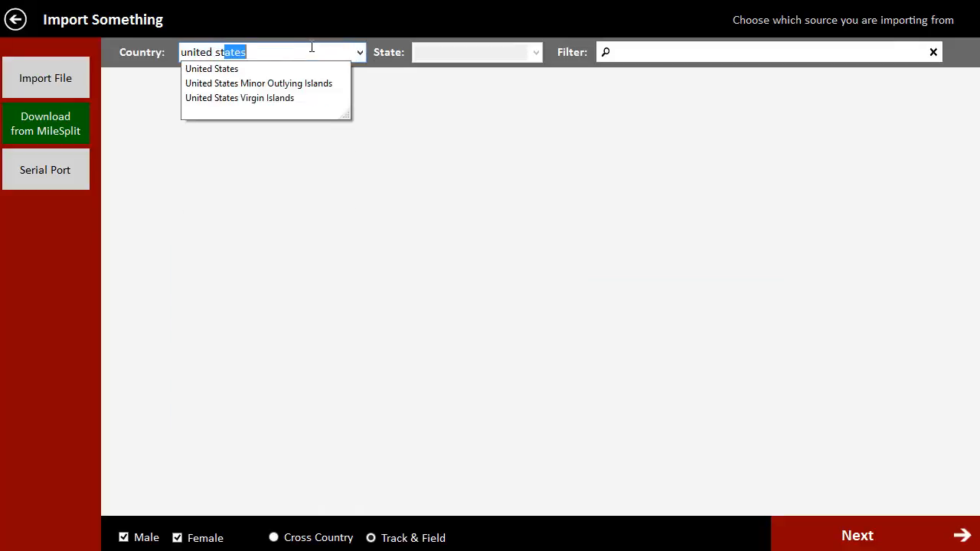
click(211, 68)
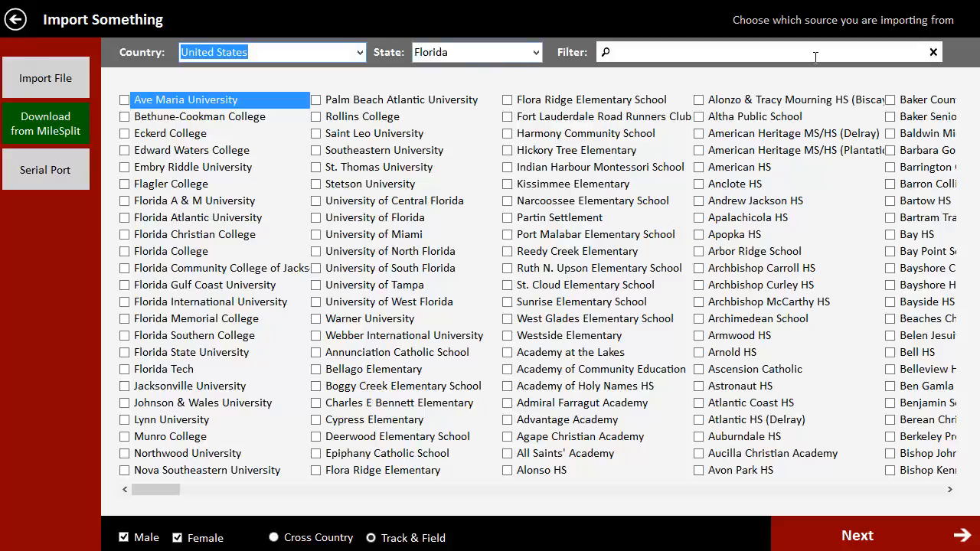
mouse_move(398, 298)
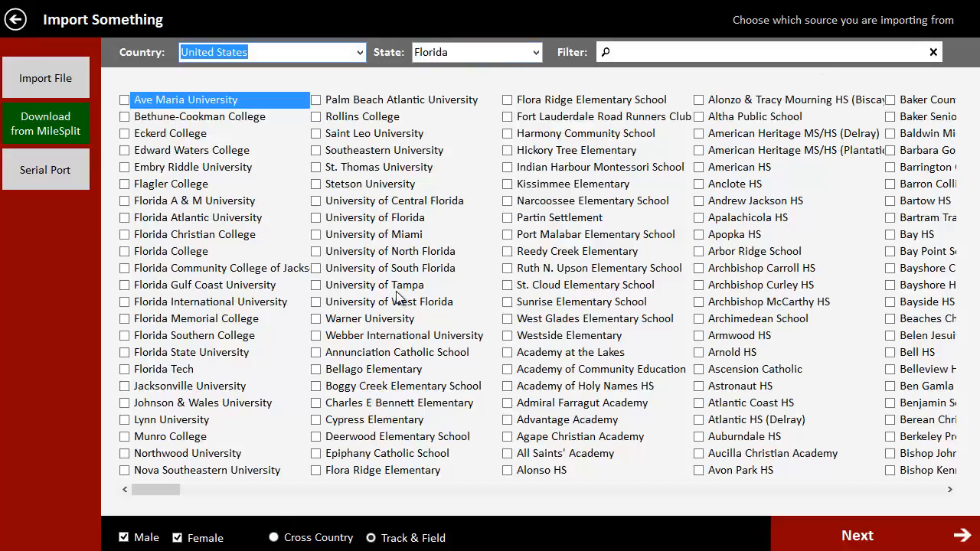
mouse_move(734, 75)
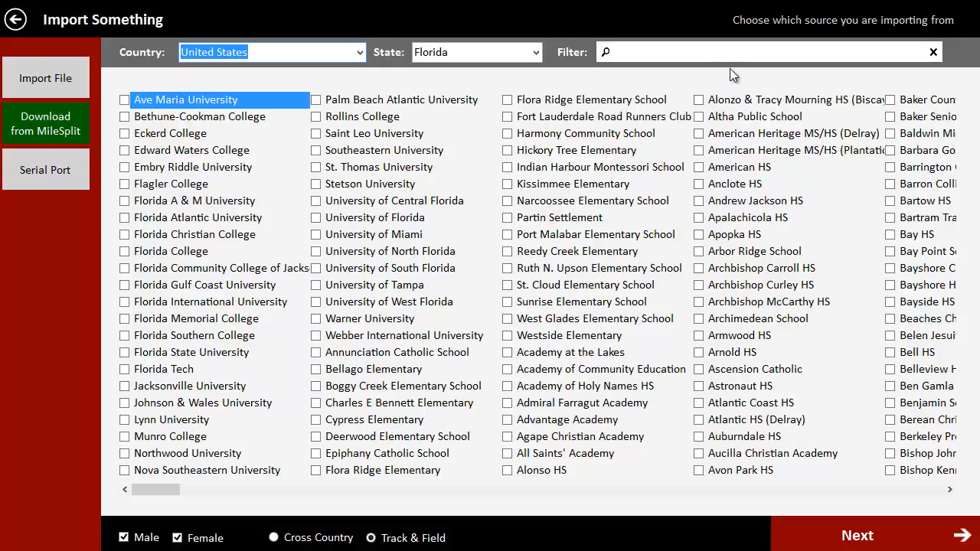
Filter for and check Avon Park HS, Sebring HS and Lake Placid HS for import.
text(a)
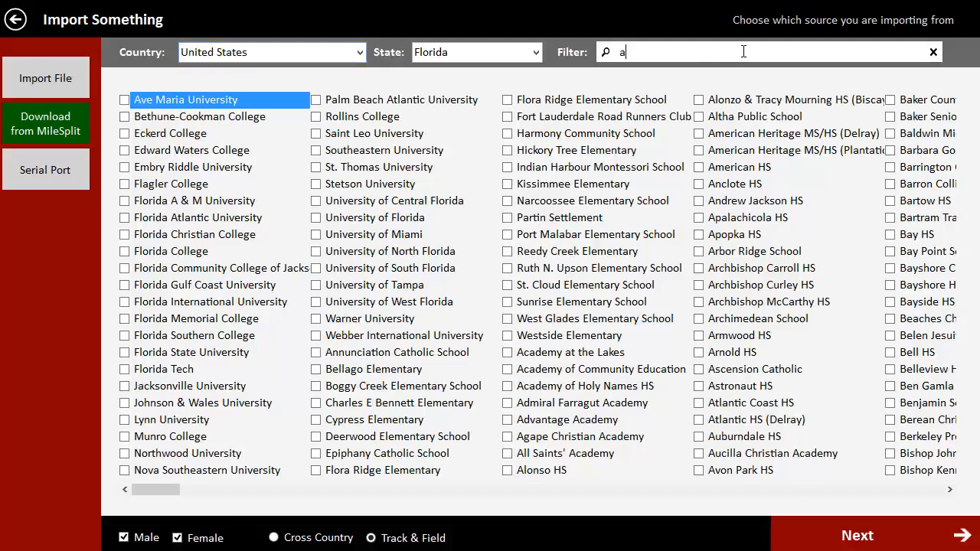
text(von)
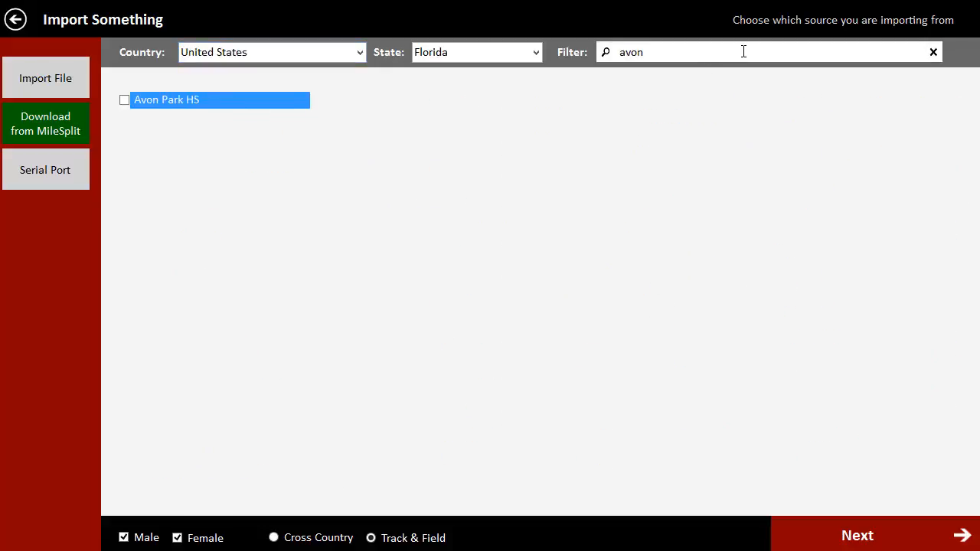
click(124, 99)
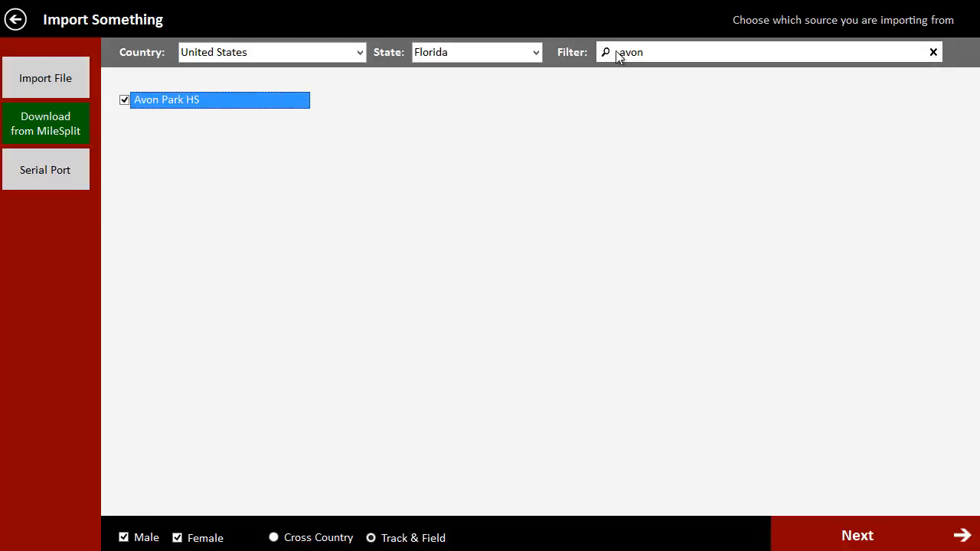
text(Sebring)
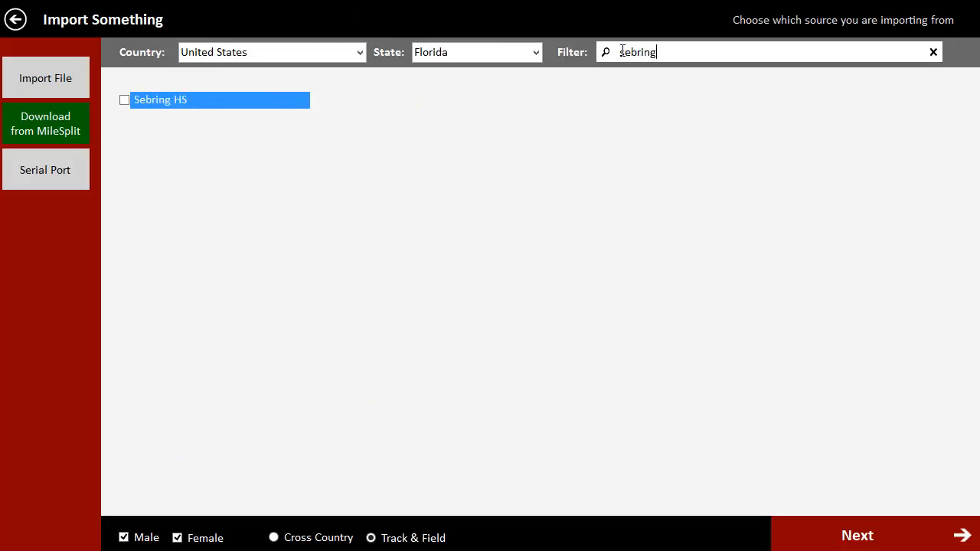
click(125, 100)
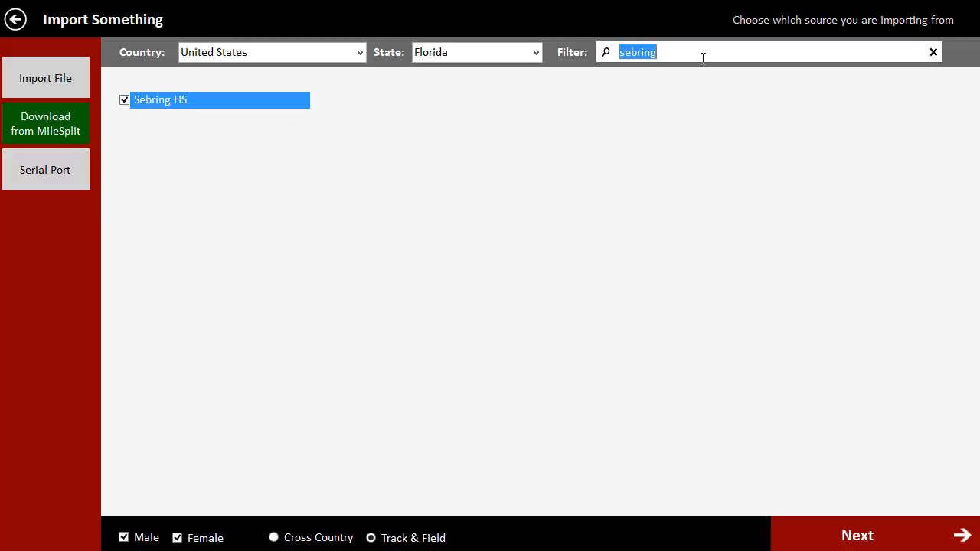
text(lake plac)
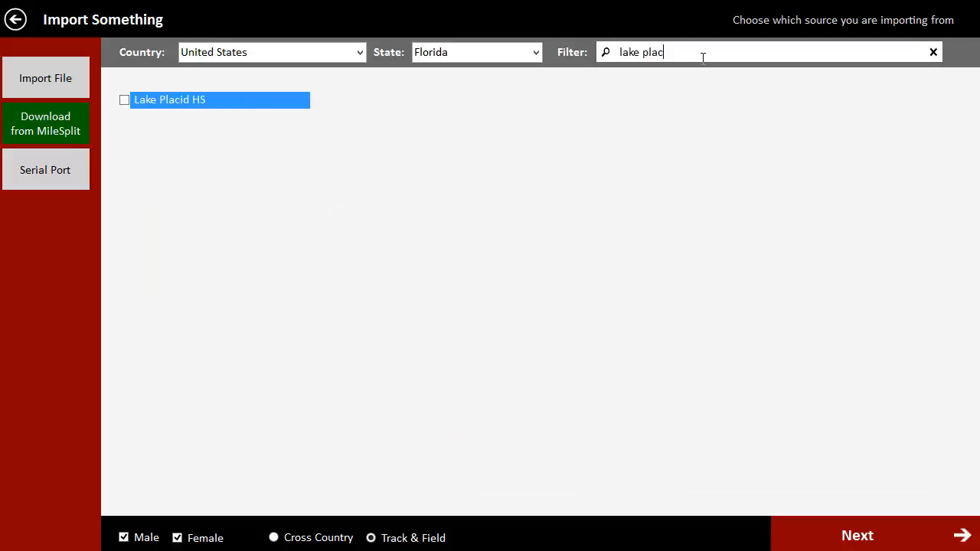
text(i)
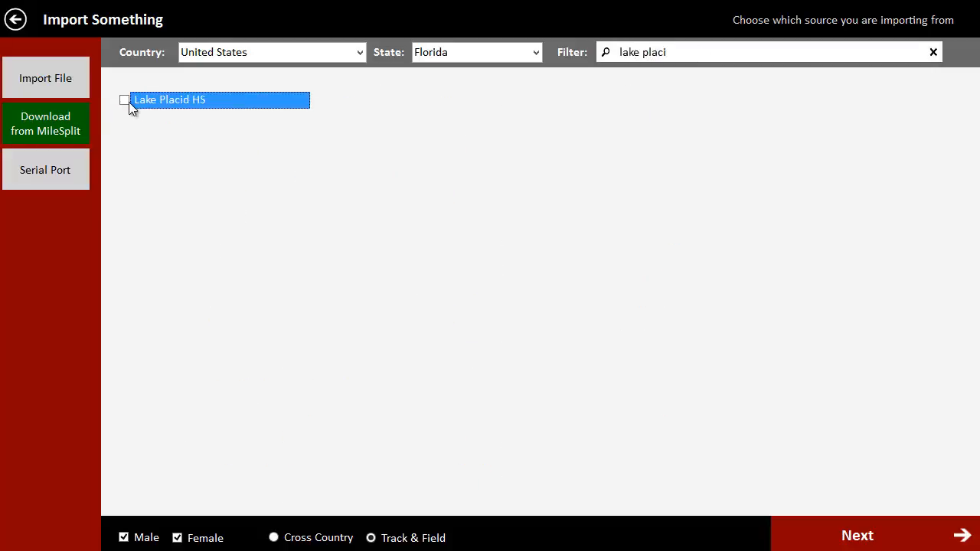
click(124, 100)
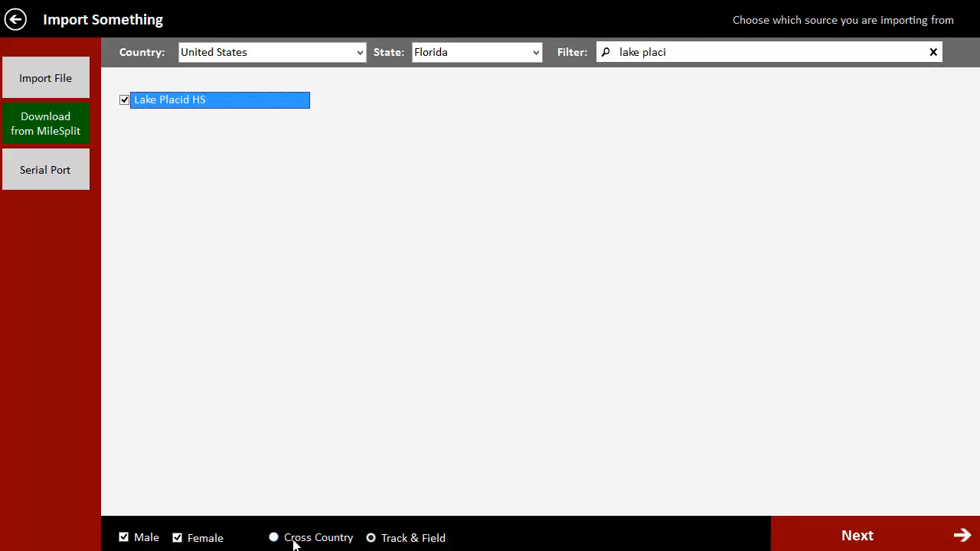
mouse_move(318, 545)
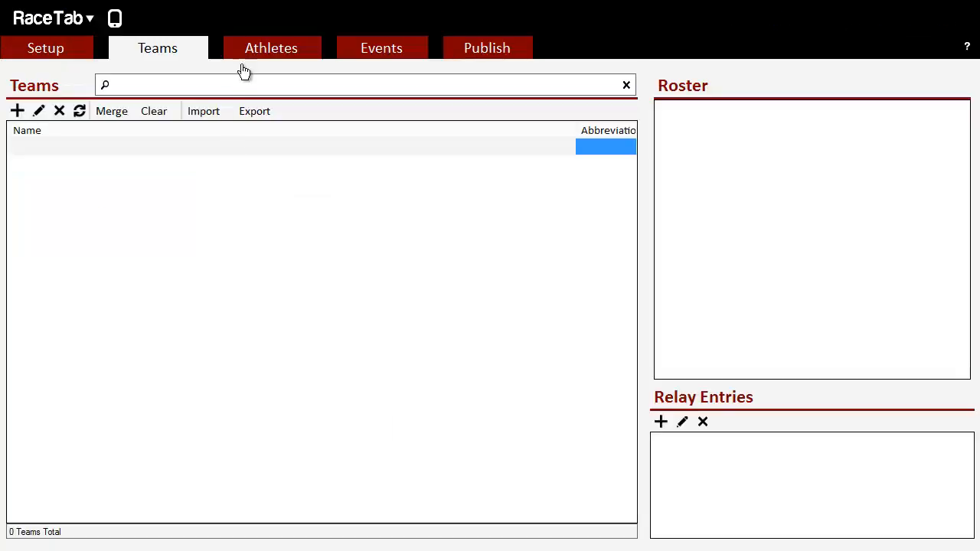
Refresh the team list to show the three schools, then view the 218 imported athletes.
click(79, 110)
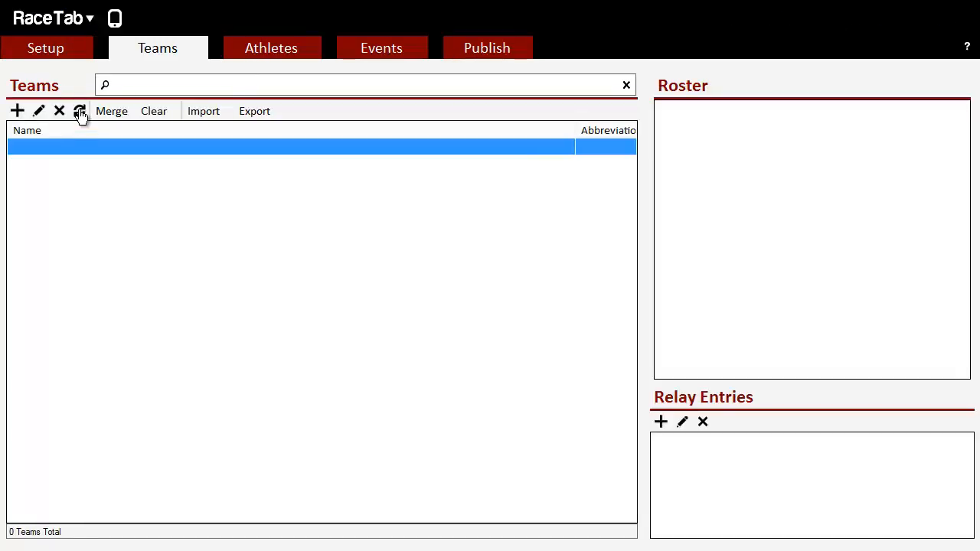
click(80, 110)
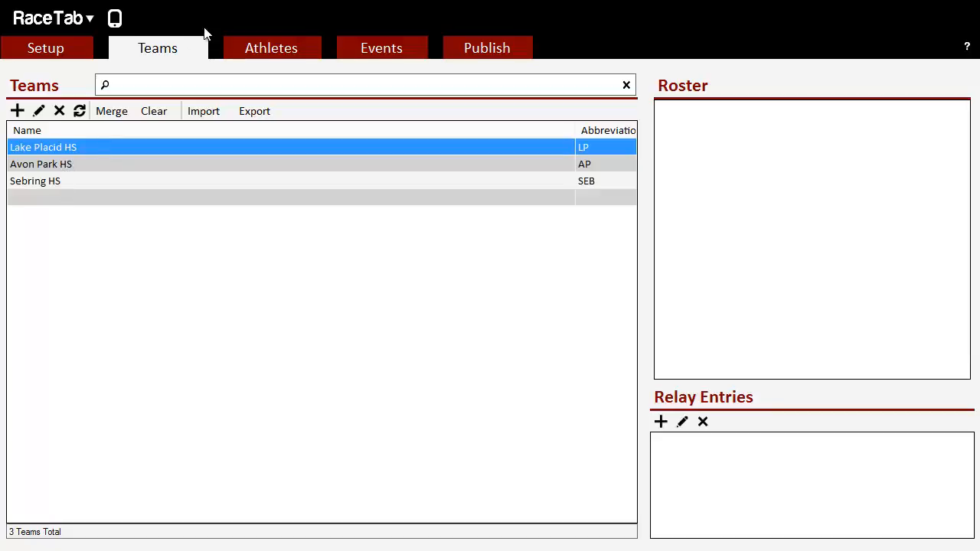
click(271, 48)
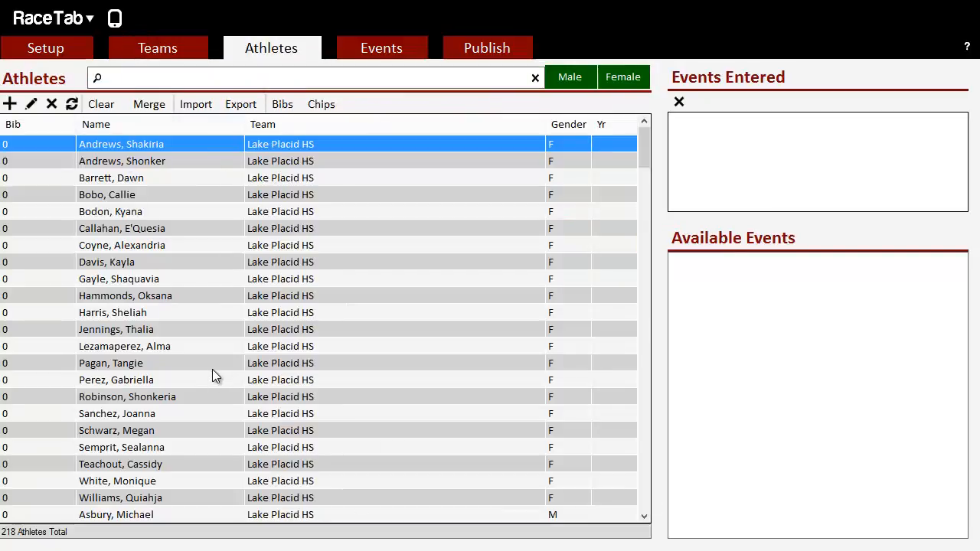